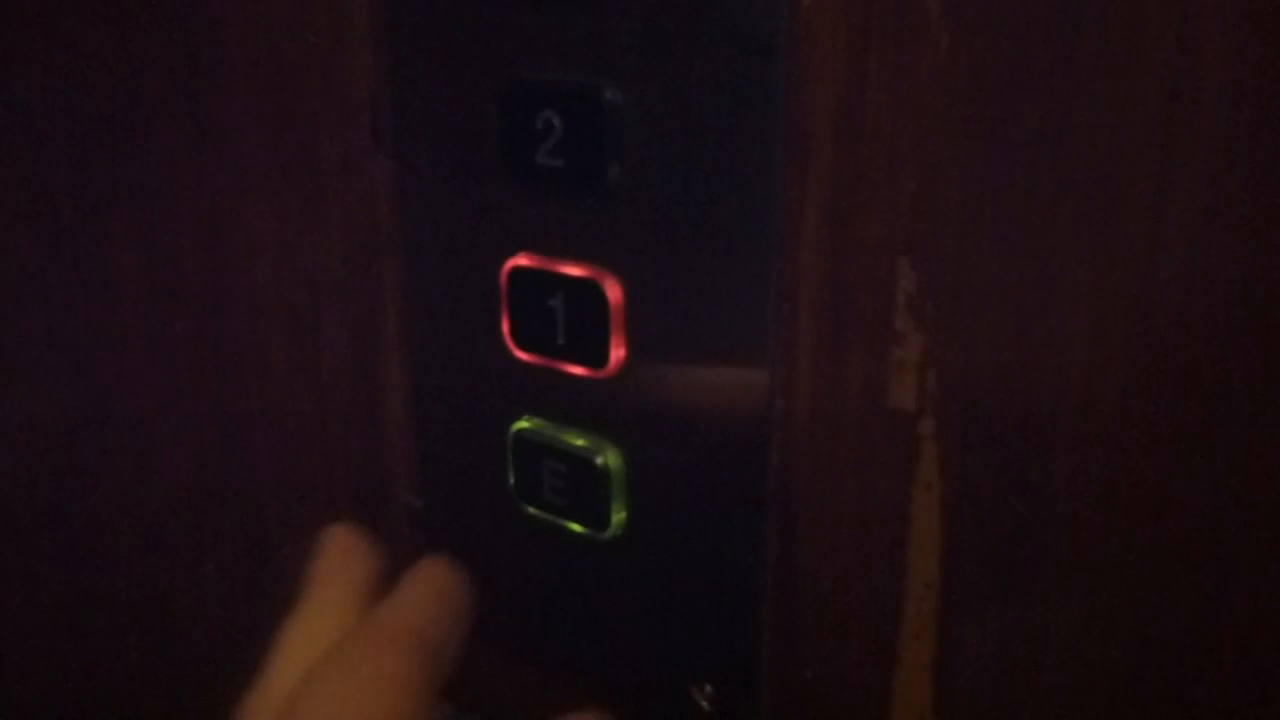
{"action": "left_click", "coordinate": [570, 490]}
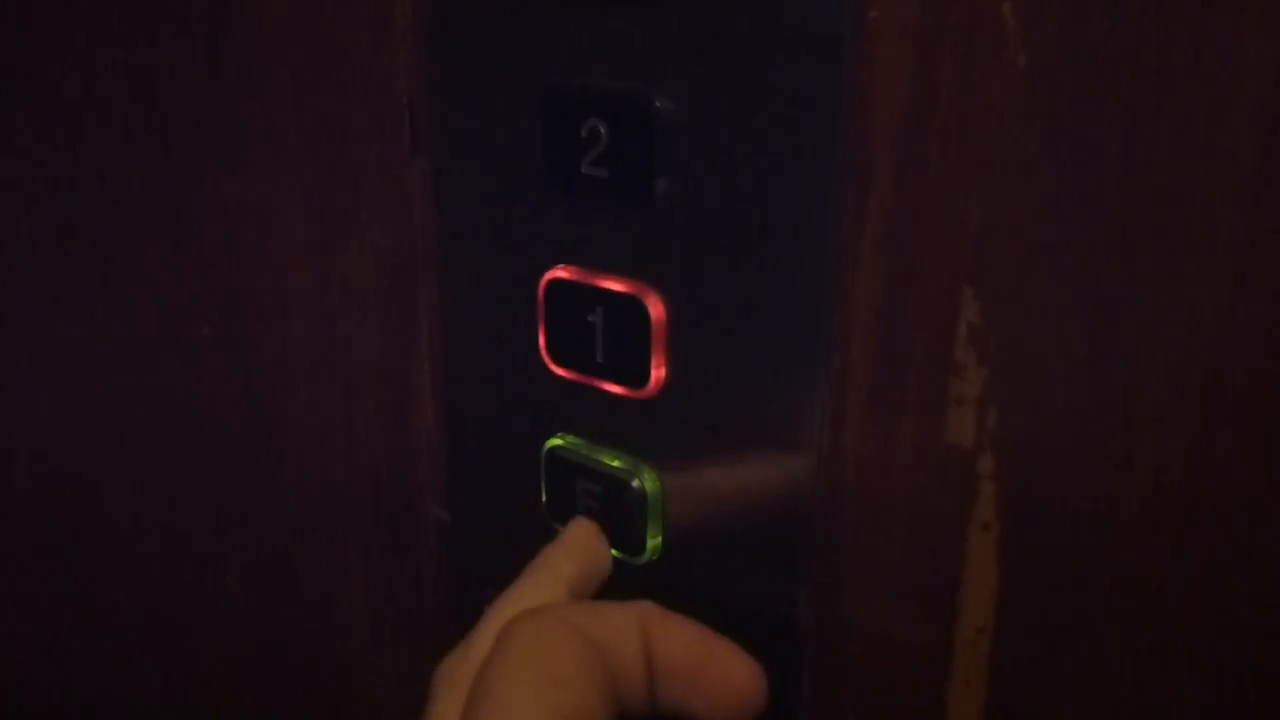